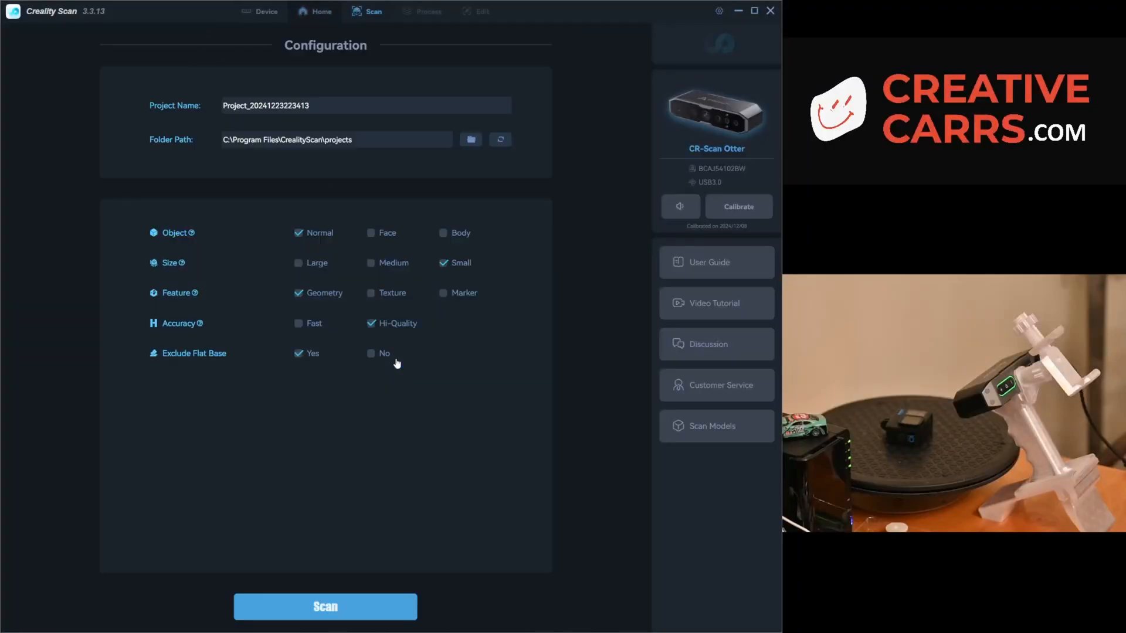
- Start a scan session as Normal, Small, Geometry, Hi-Quality with Exclude Flat Base, showing the live preview
left_click(325, 606)
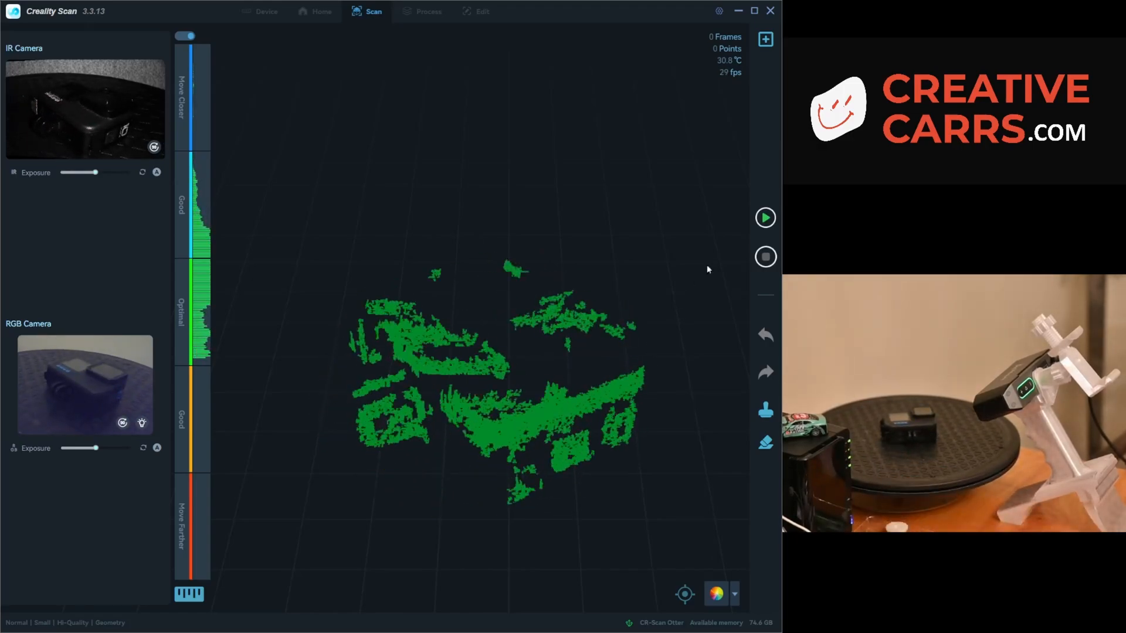
left_click(764, 217)
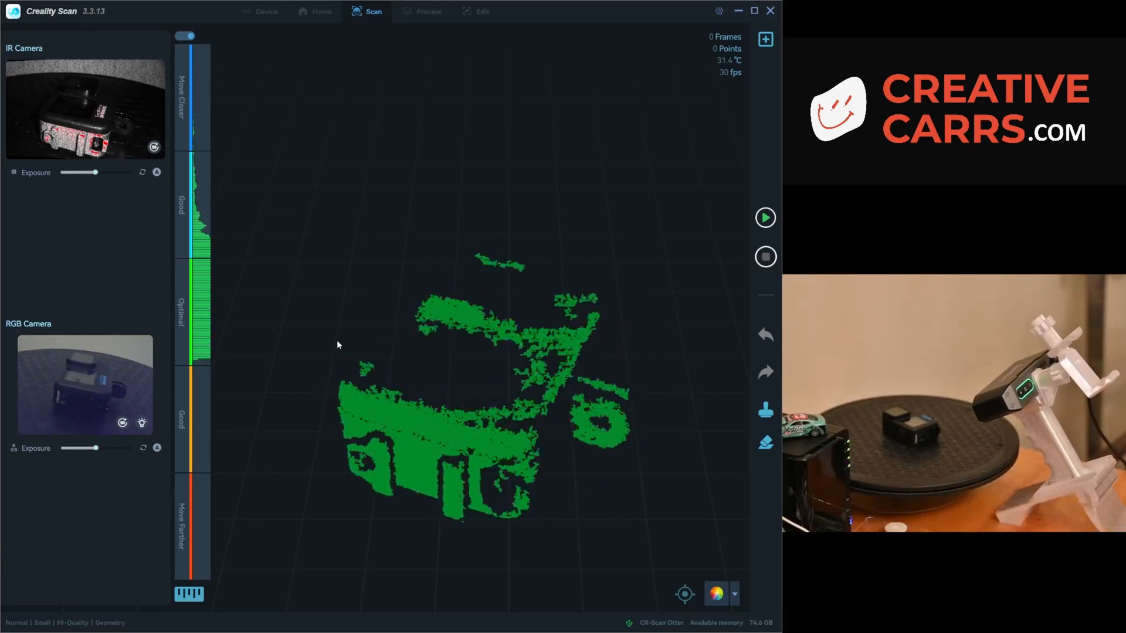
- Start capturing the first scan of the GoPro on the rotating turntable
left_click(765, 218)
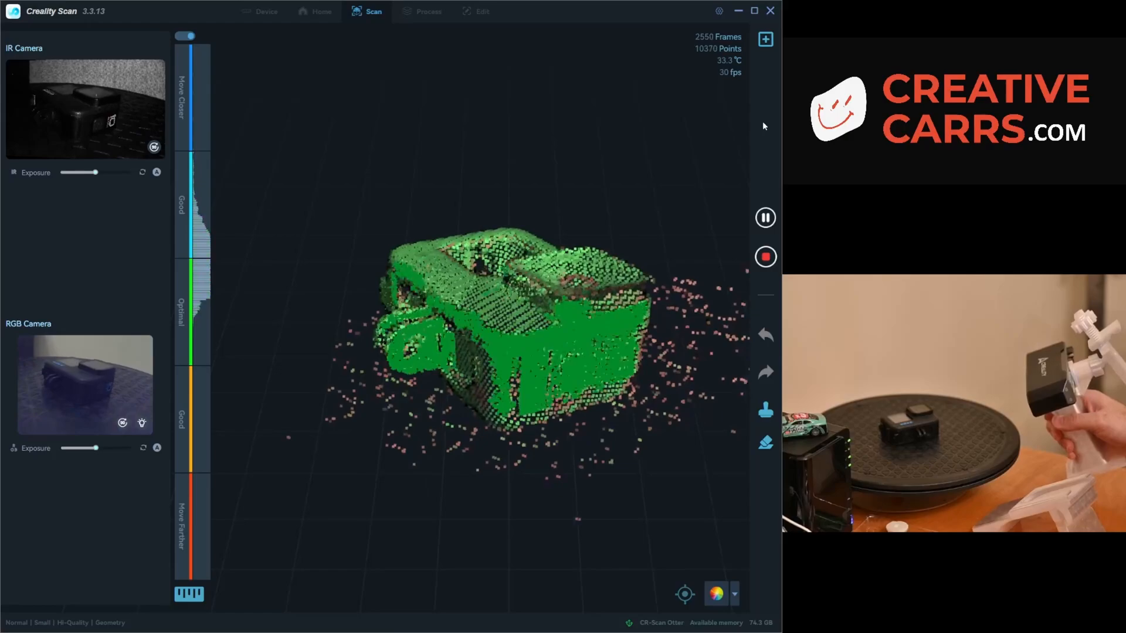
- Pause and complete the first capture at 2,603 frames as Scan_1
left_click(764, 217)
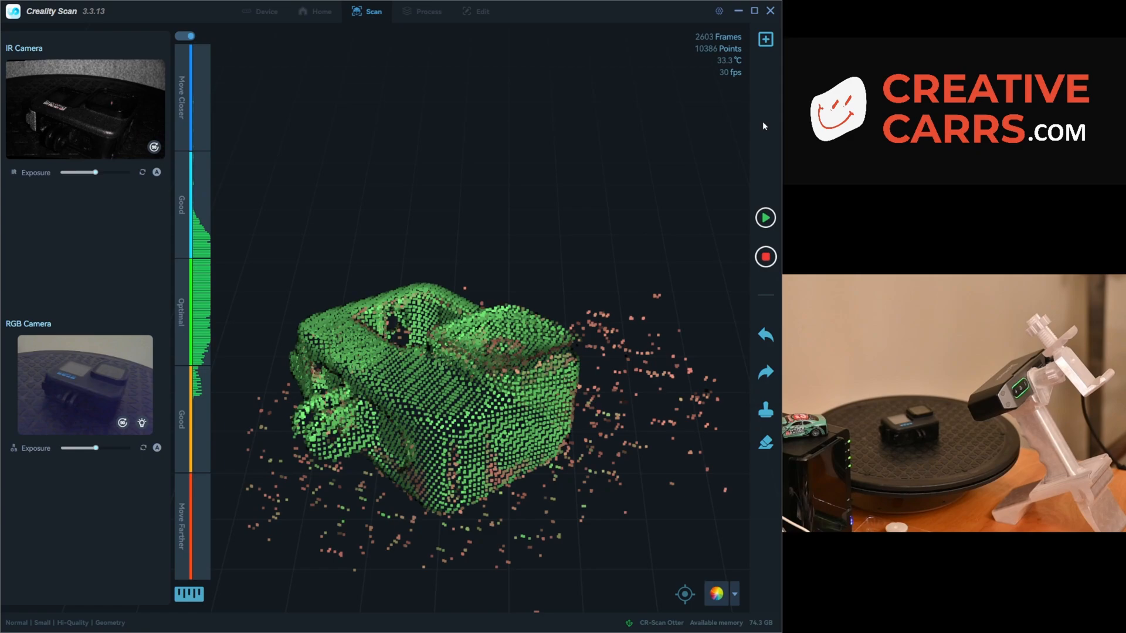
left_click(764, 257)
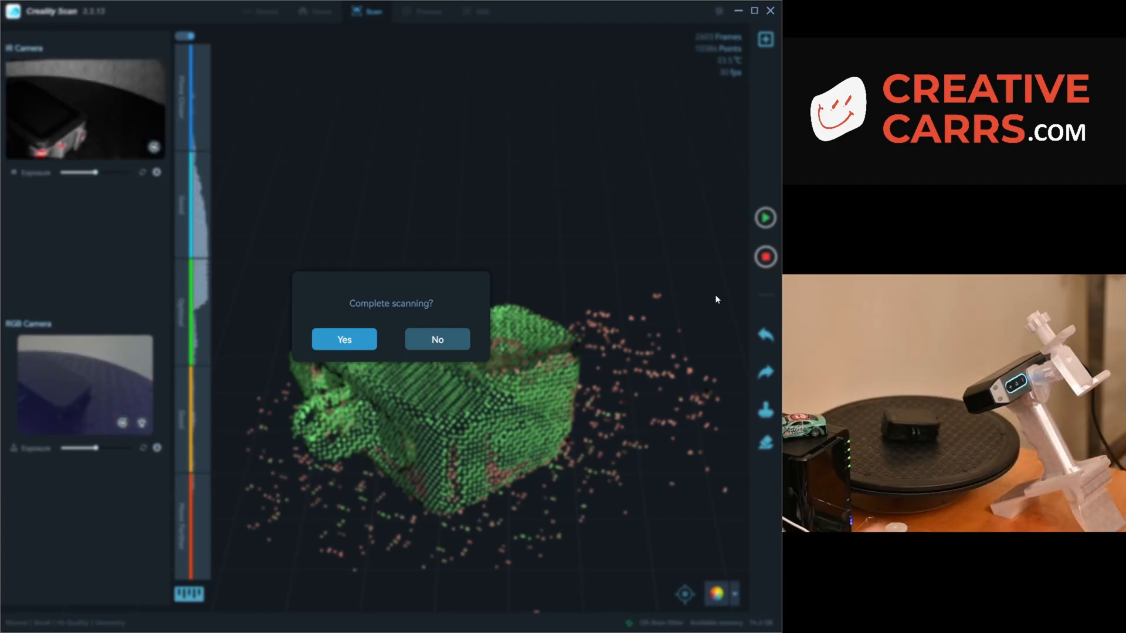
left_click(344, 339)
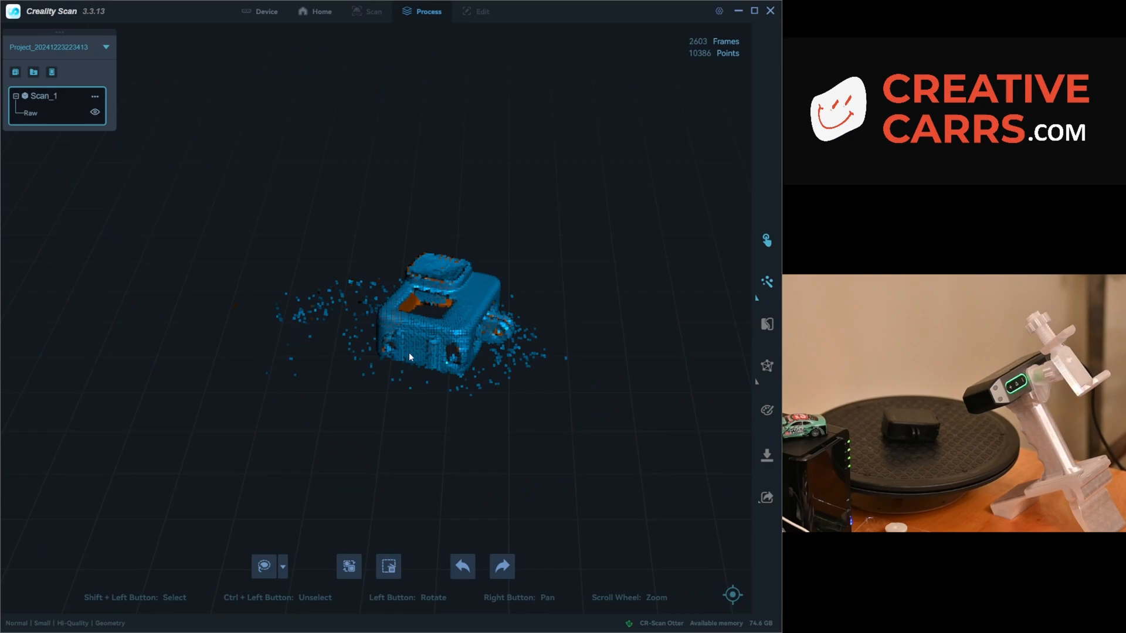
- Add a second scan to the project and start its live preview with the same settings
left_click(366, 10)
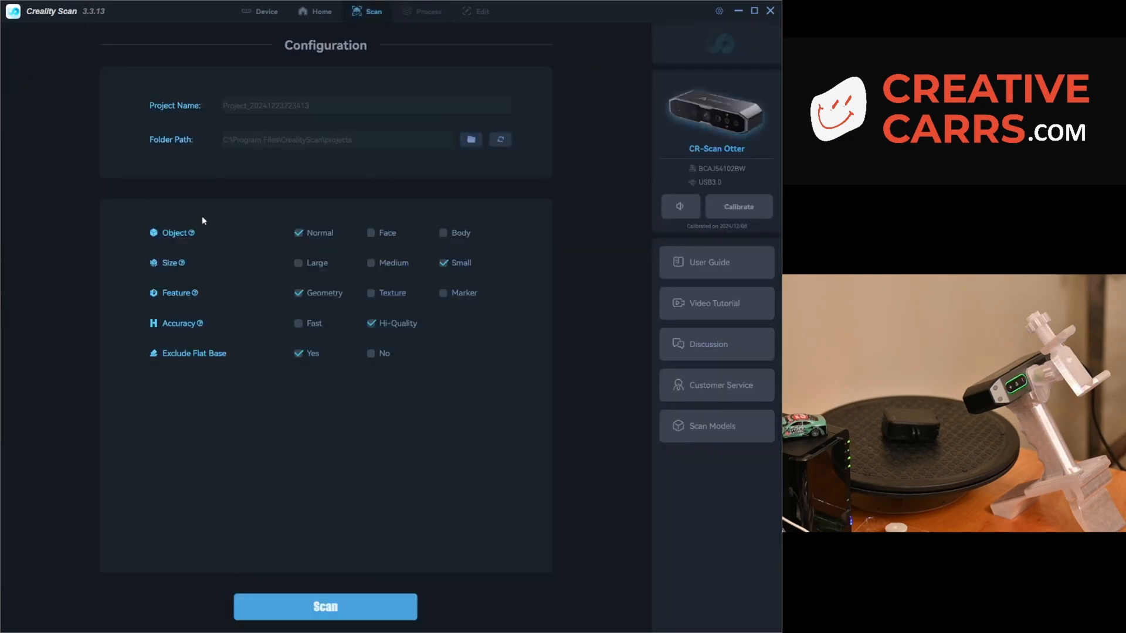
left_click(325, 606)
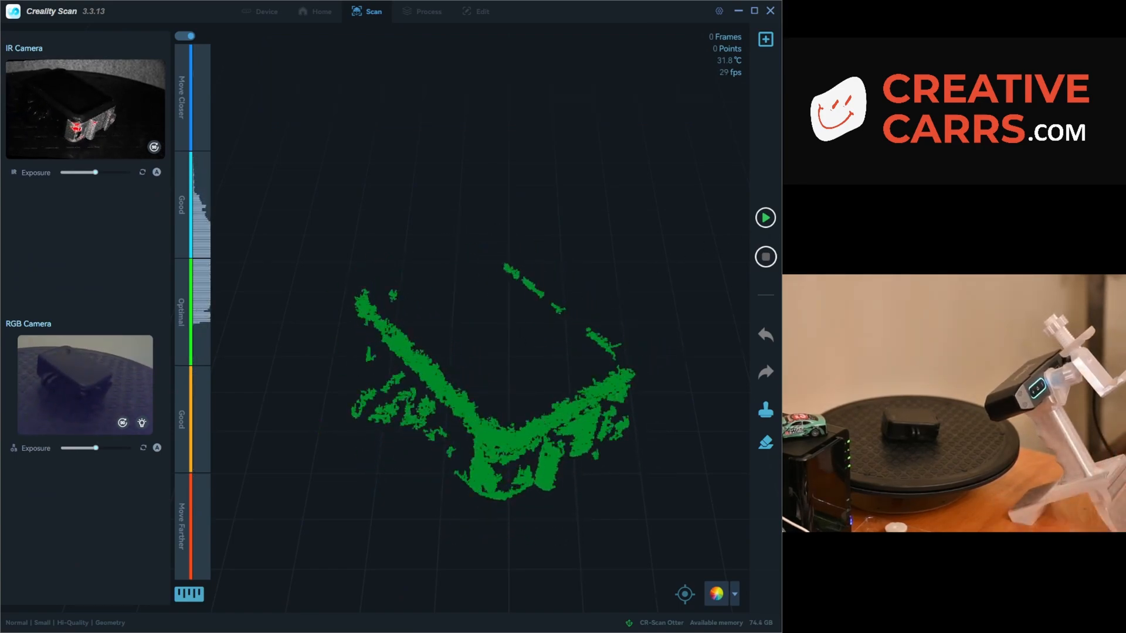
- Capture the second scan of the repositioned GoPro
left_click(764, 218)
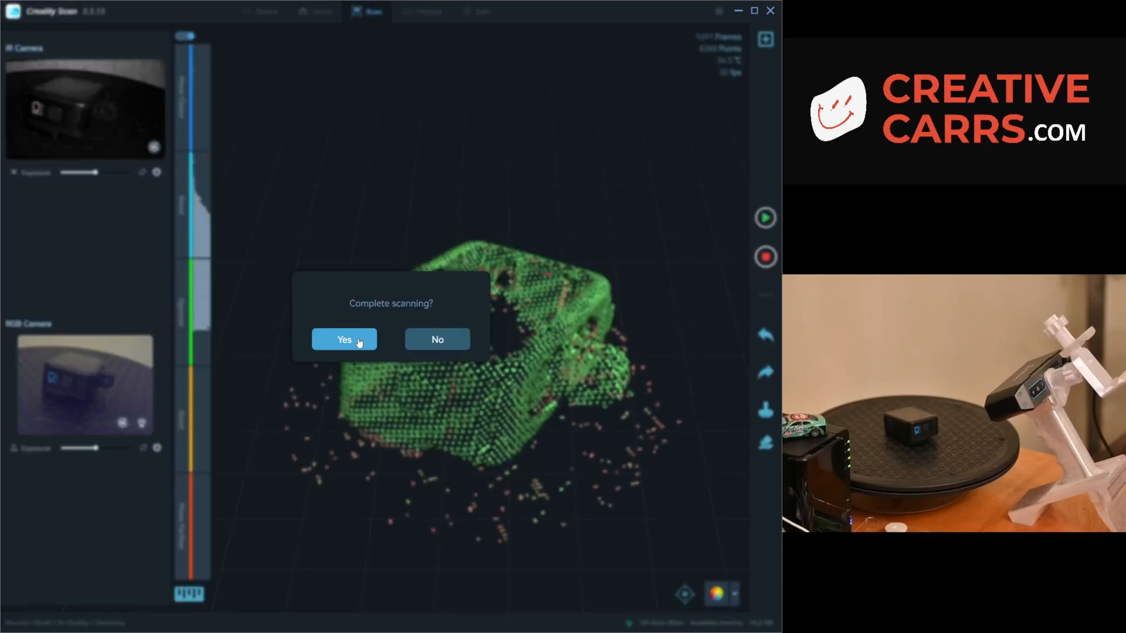
- Complete Scan_2 and set Batch Processing for all scans at 0.1 mm resolution, sensitivity 0.75
left_click(344, 339)
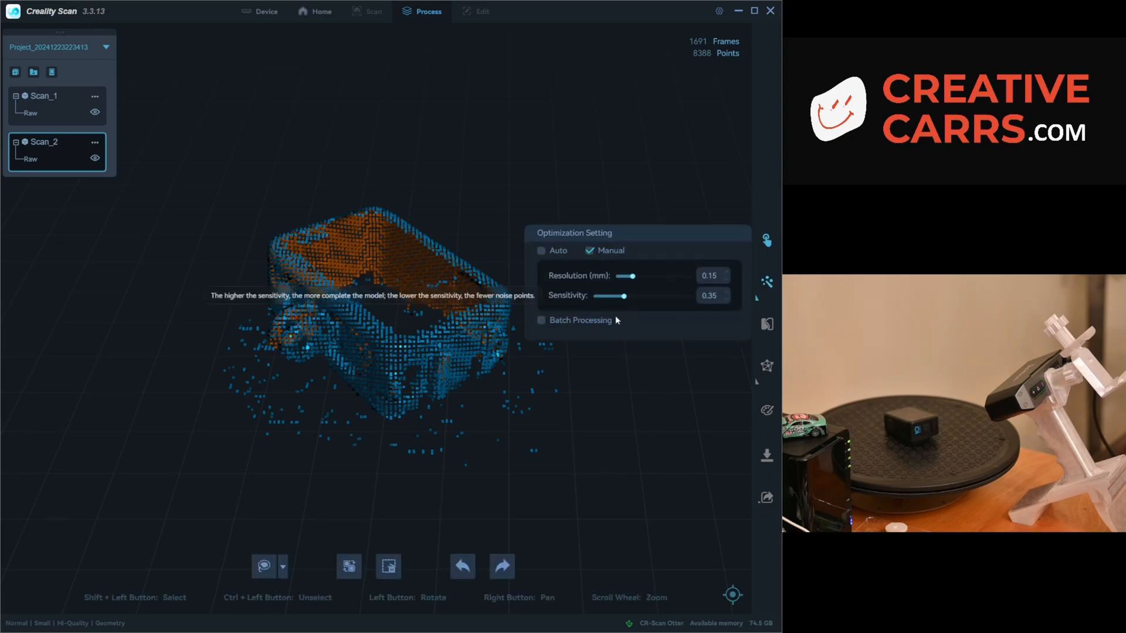
left_click(542, 320)
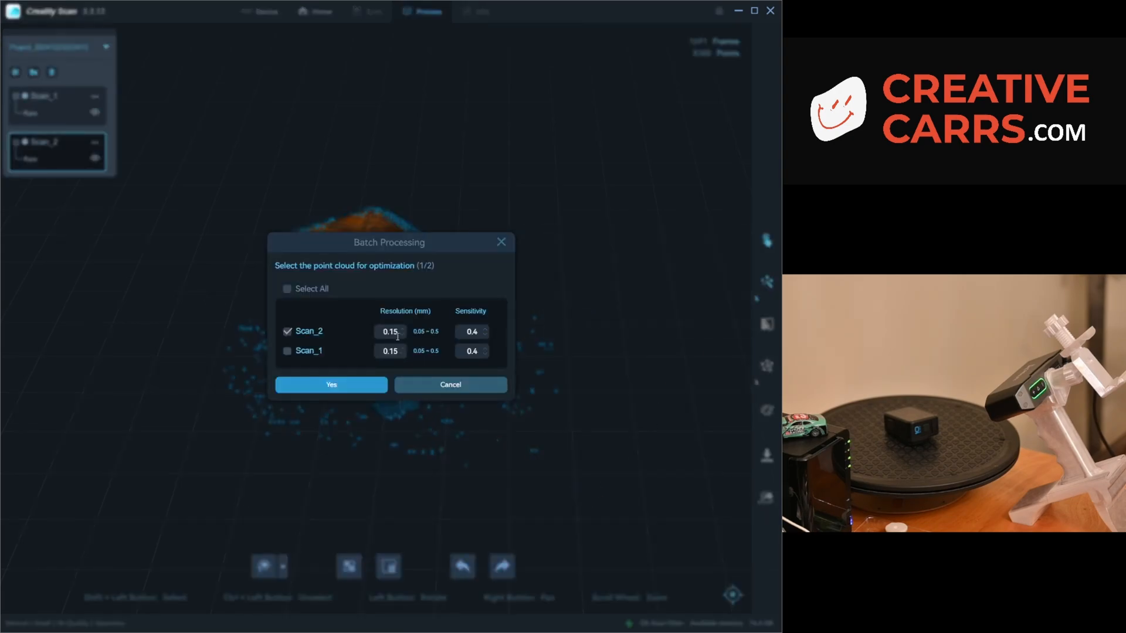
triple_click(389, 331)
type("0.1")
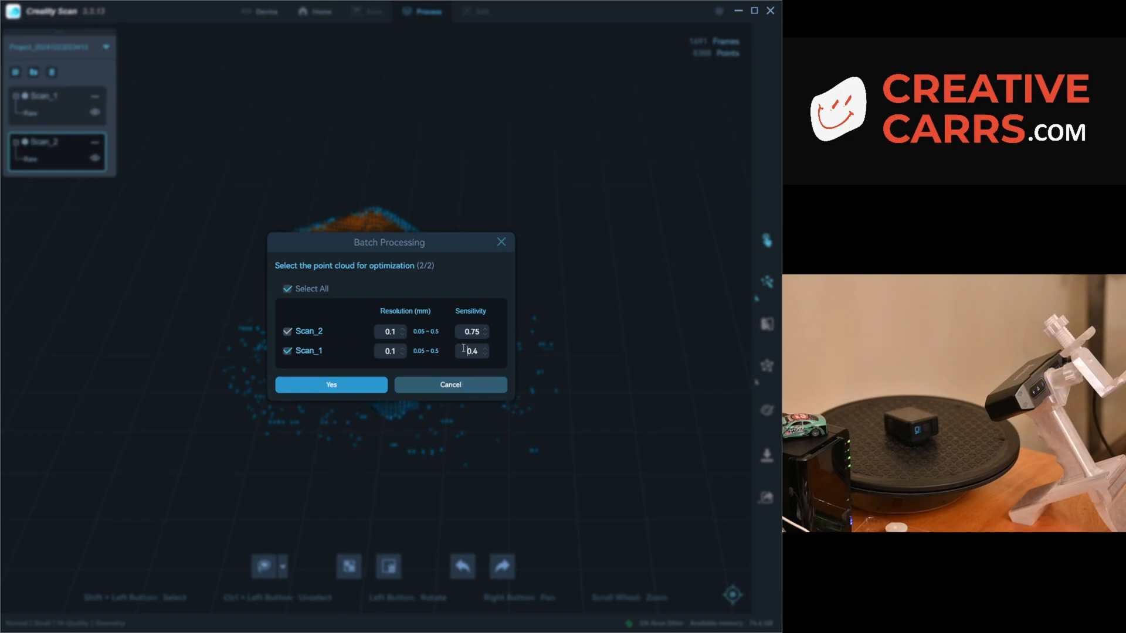
left_click(330, 385)
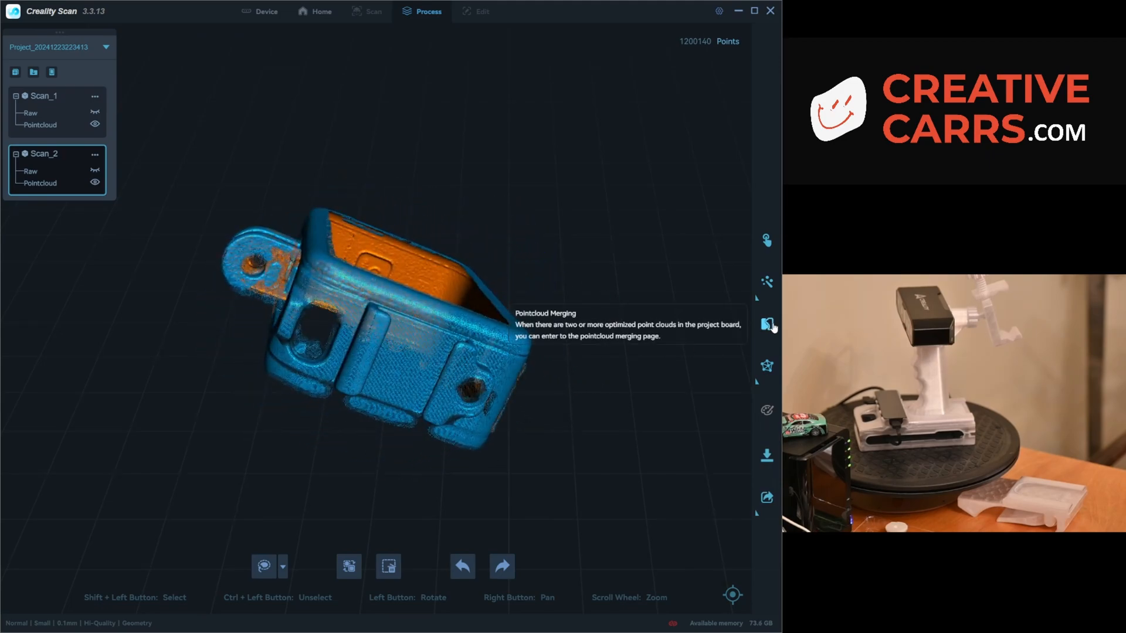
left_click(767, 325)
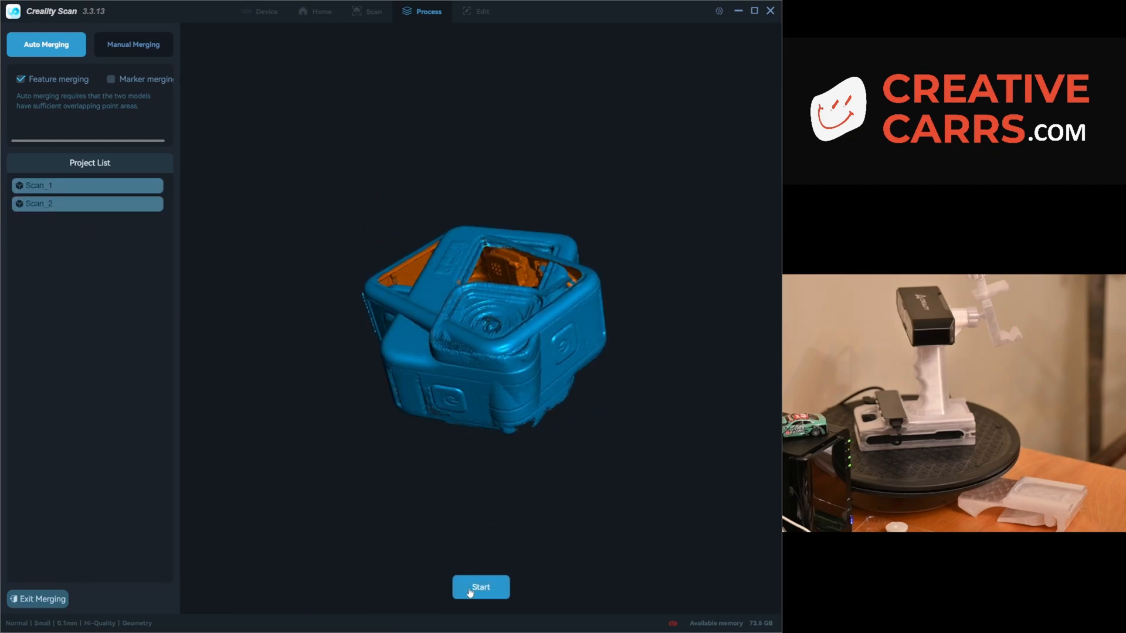
- Run Auto Merging with Feature merging to align Scan_1 and Scan_2 into one model
left_click(479, 588)
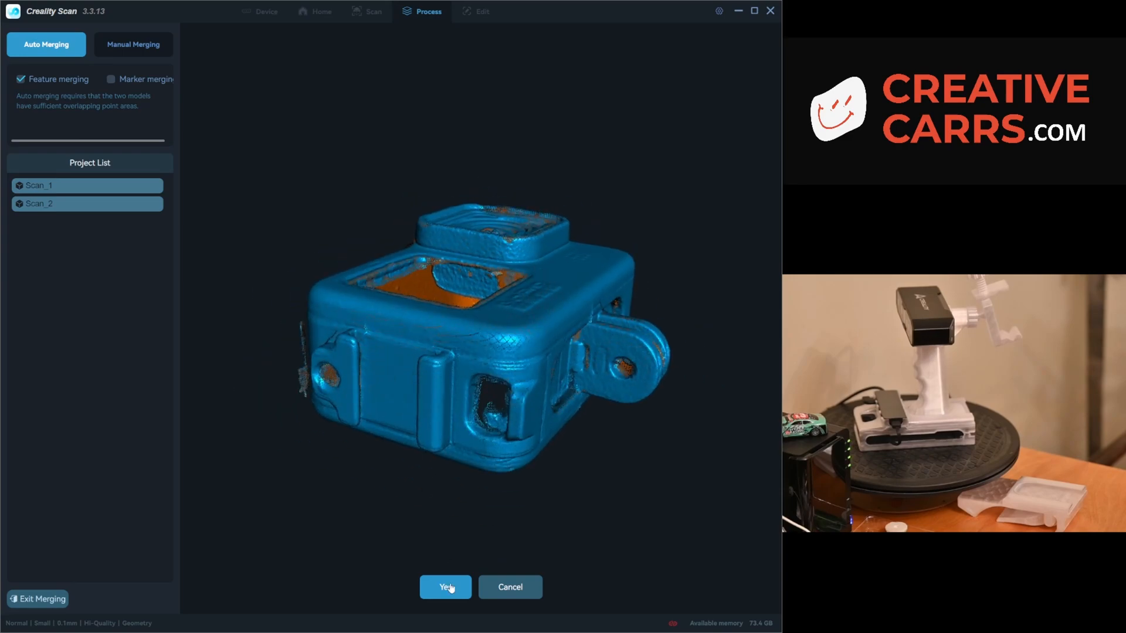
- Accept the merge, giving a single Component_1 point cloud of 2,575,813 points
left_click(446, 586)
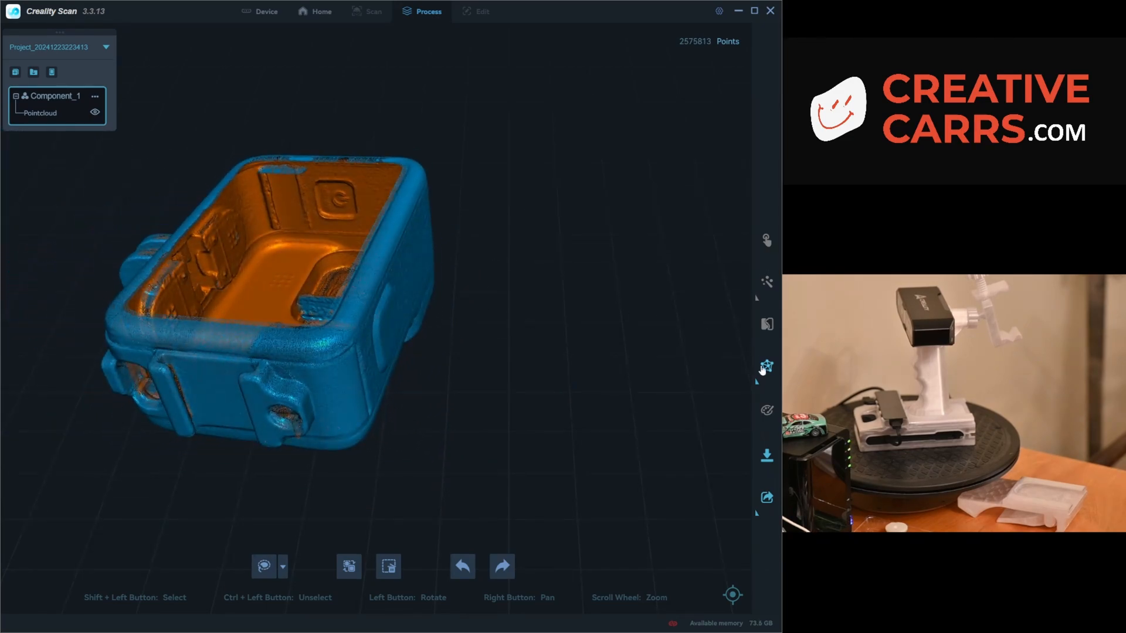
- Mesh the merged Component_1 point cloud of the GoPro
left_click(766, 367)
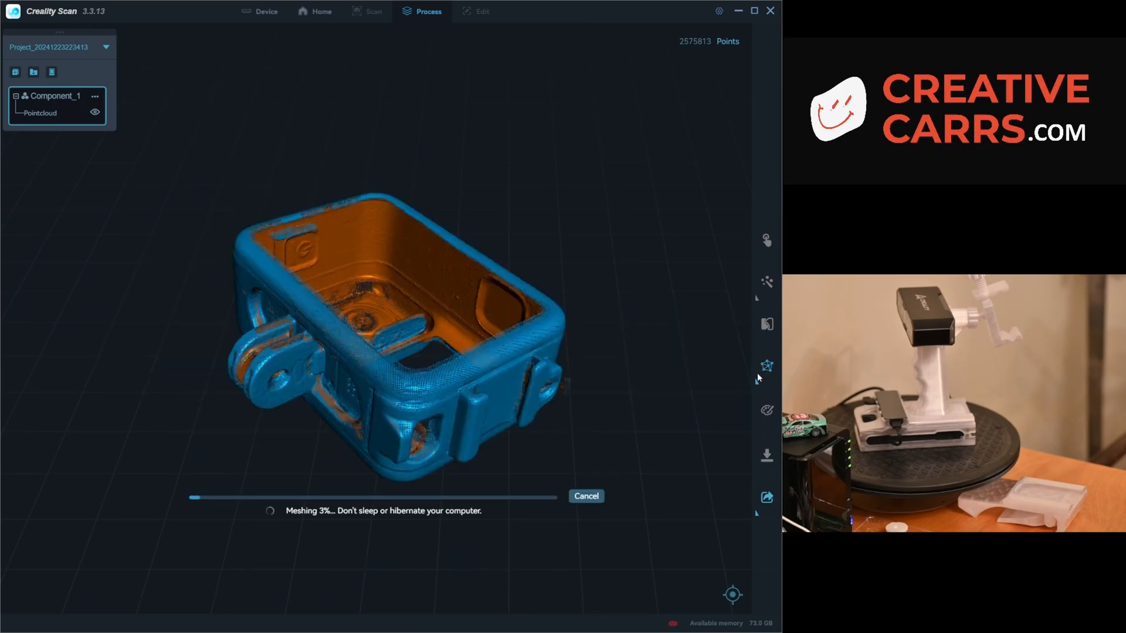
mouse_move(754, 372)
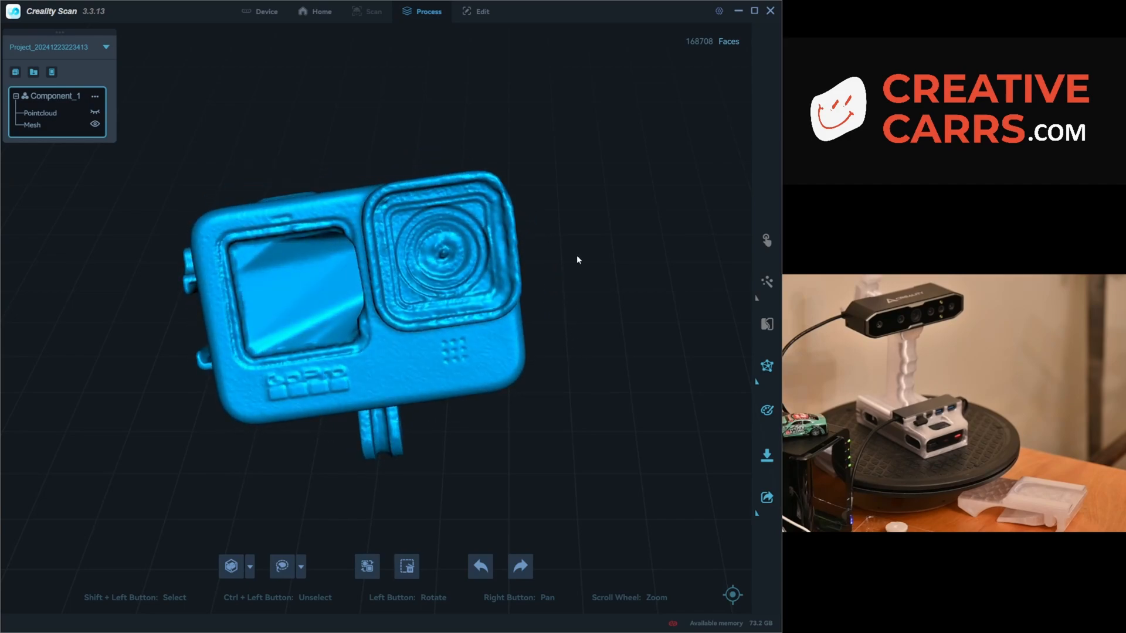
- Simplify the GoPro mesh at setting 17 from about 1,002,254 to 172,104 faces
left_click(476, 10)
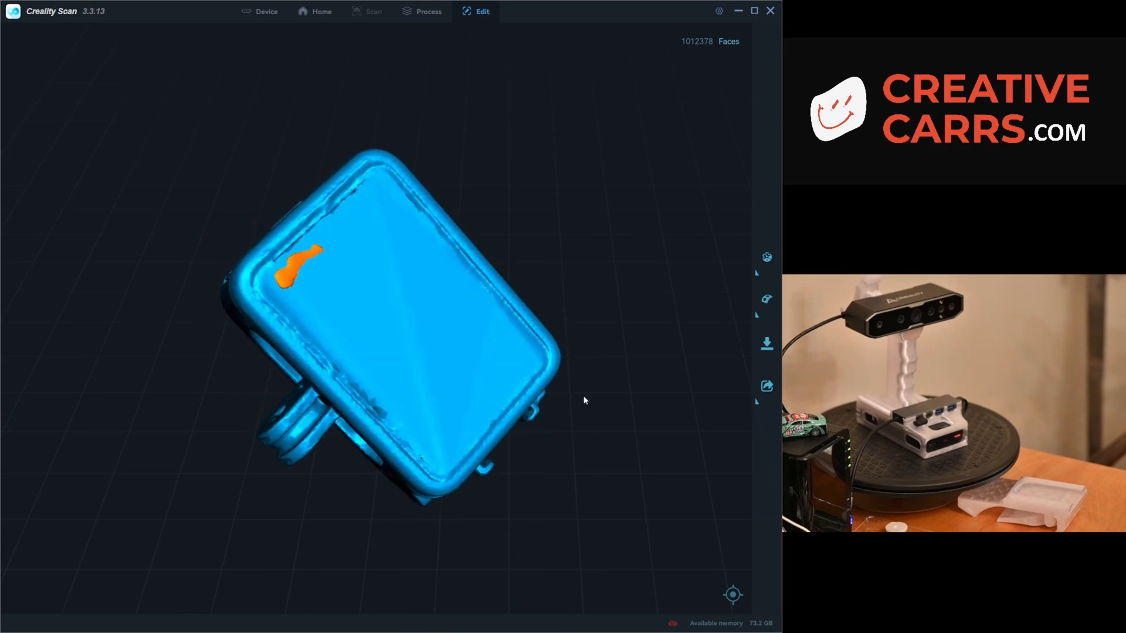
mouse_move(766, 257)
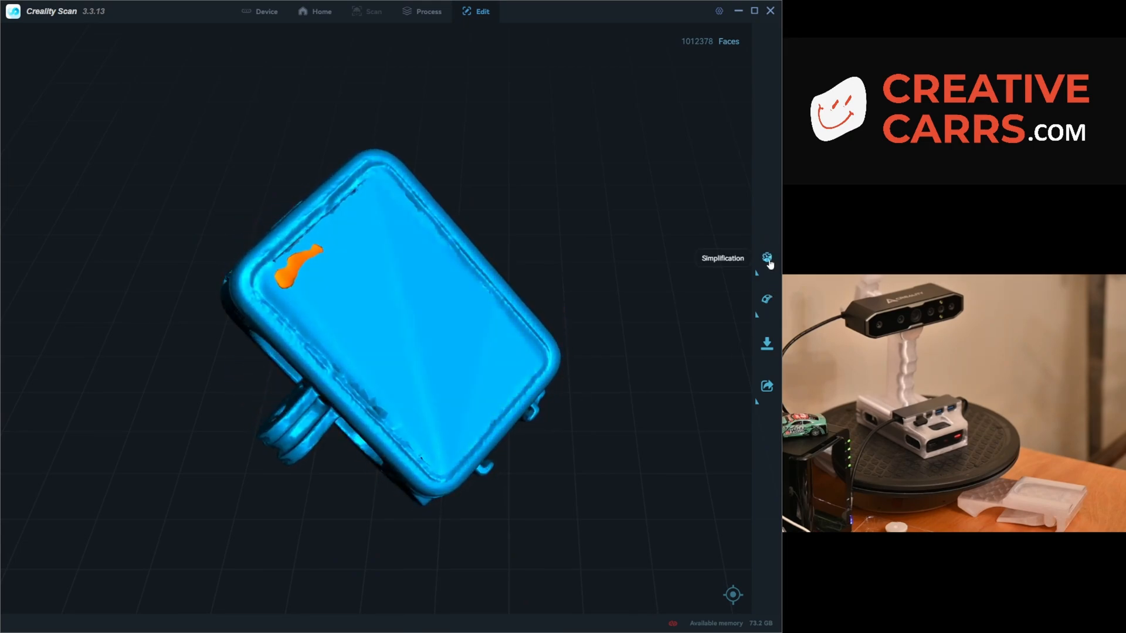
left_click(766, 258)
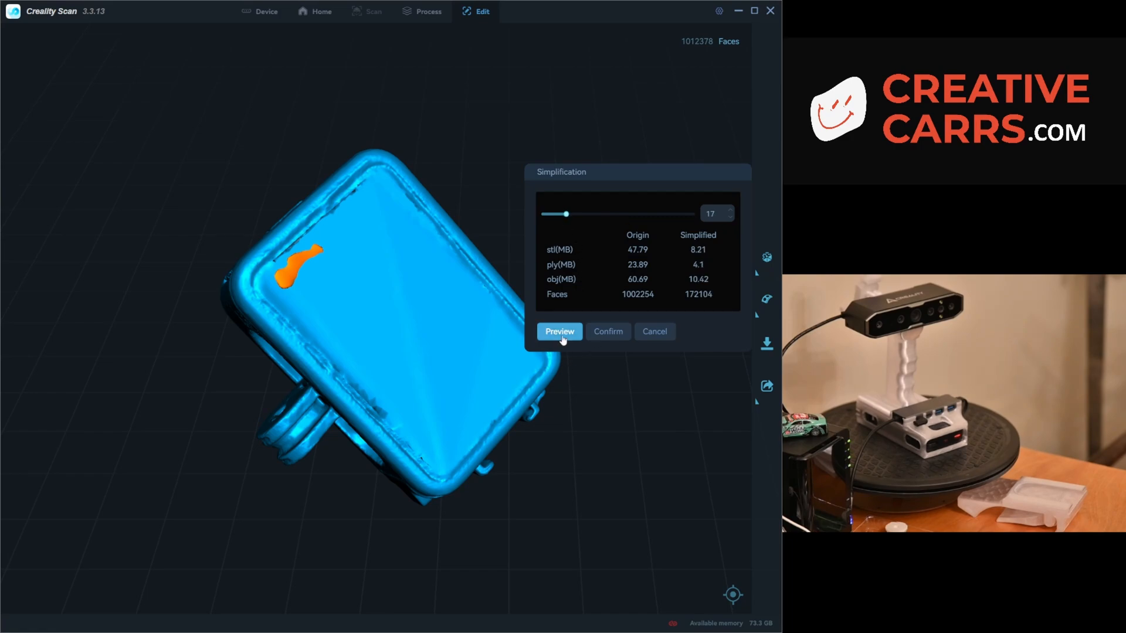
left_click(559, 330)
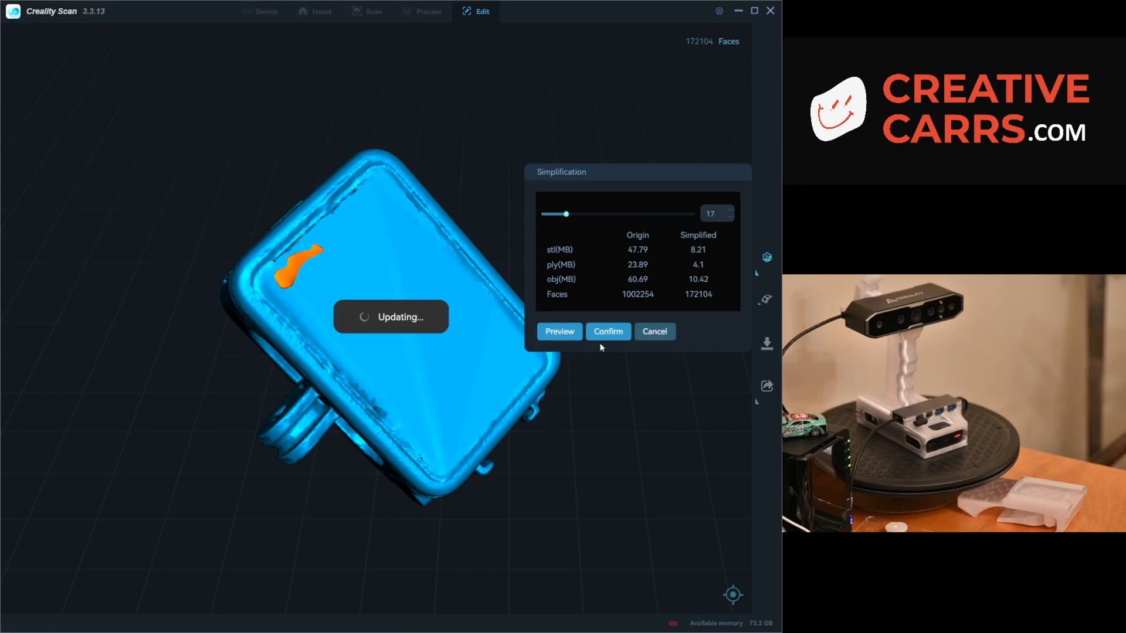
left_click(560, 331)
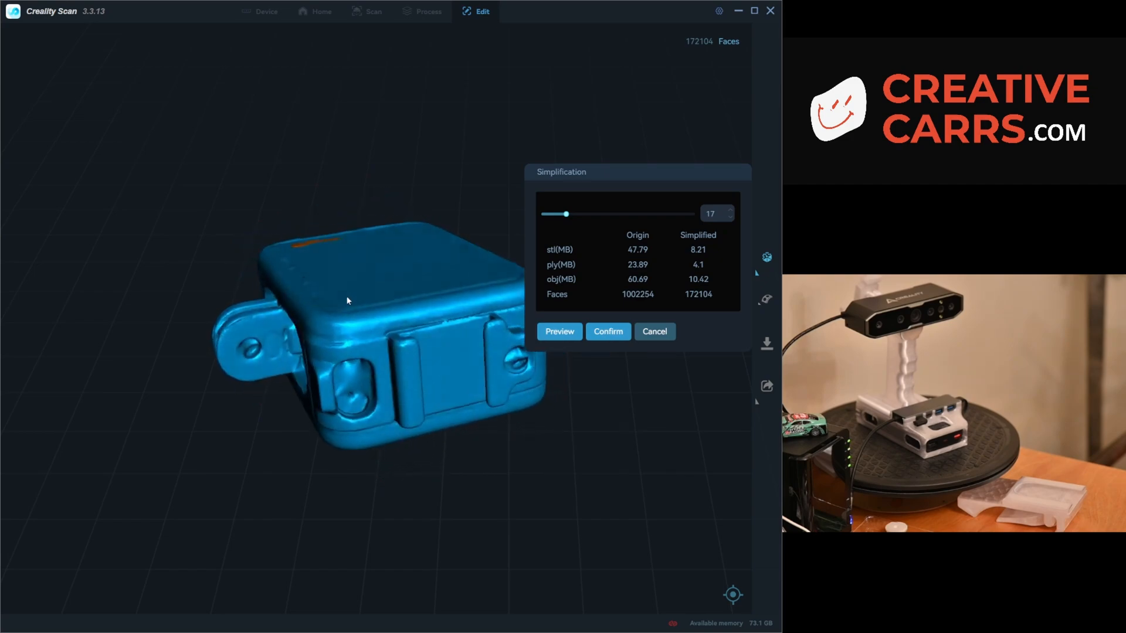
left_click(608, 331)
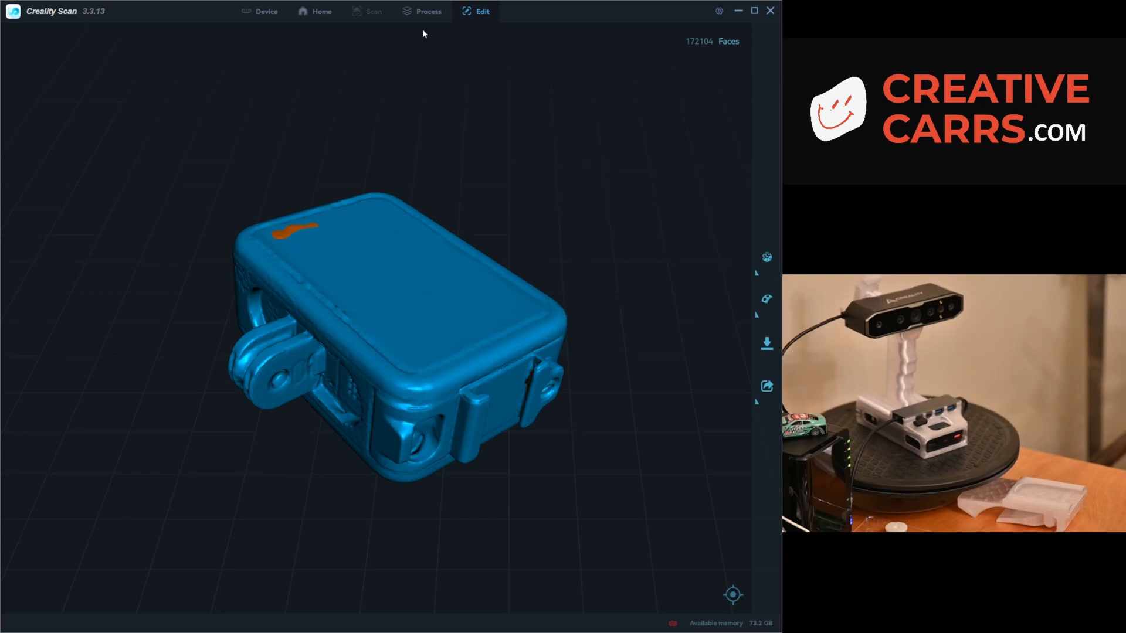
- Run Texture Mapping in the Process workspace to add a Color layer to Component_1
left_click(428, 11)
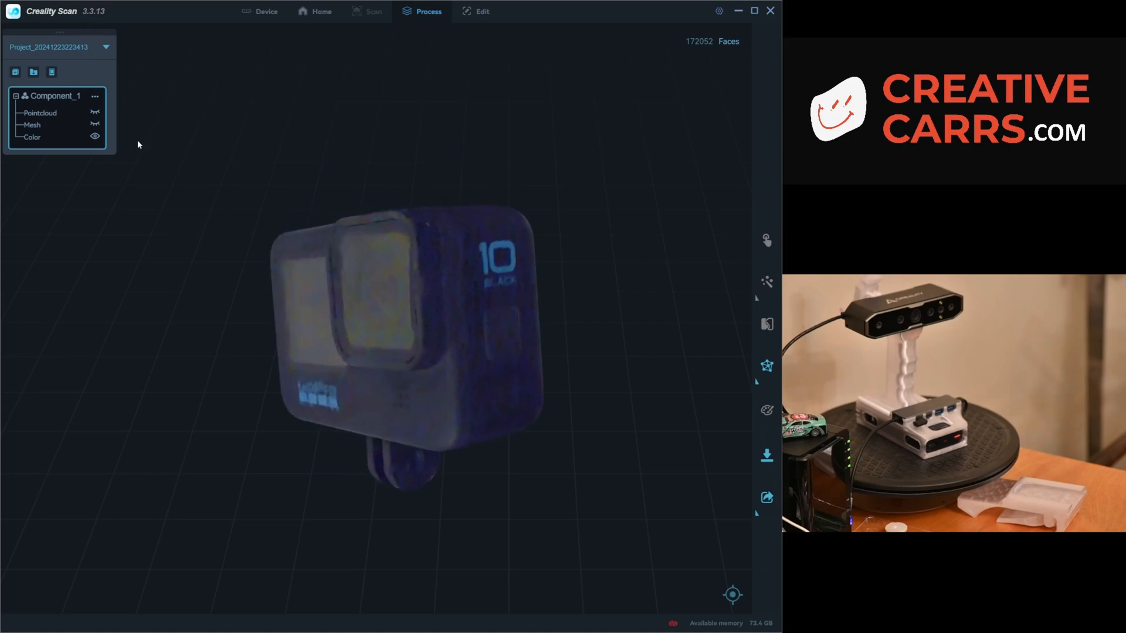
left_click(94, 113)
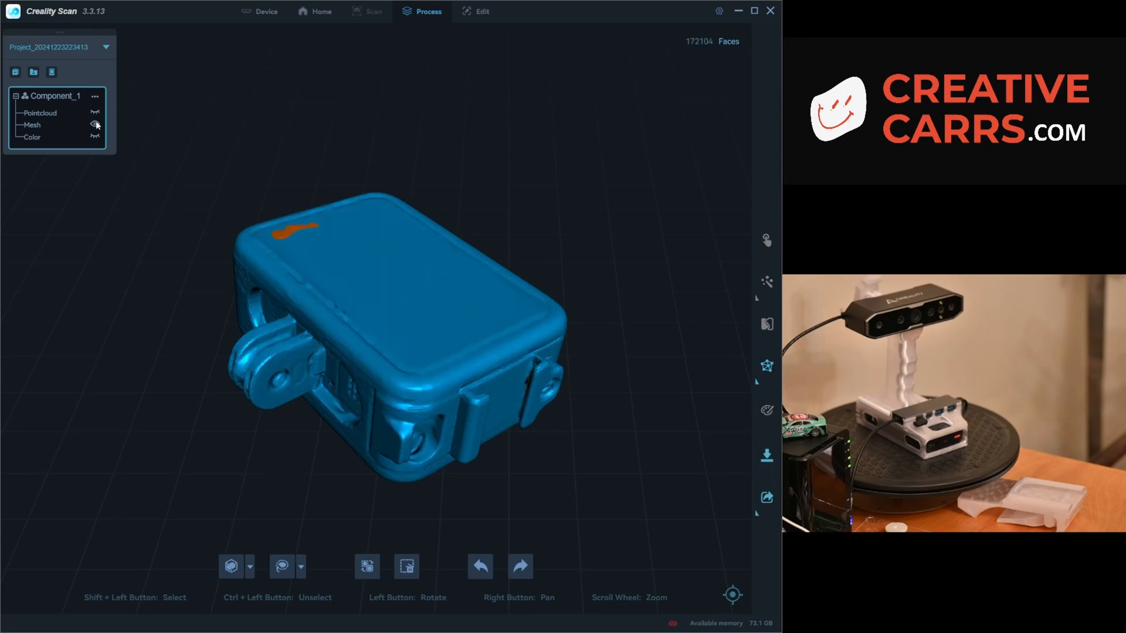
left_click(94, 137)
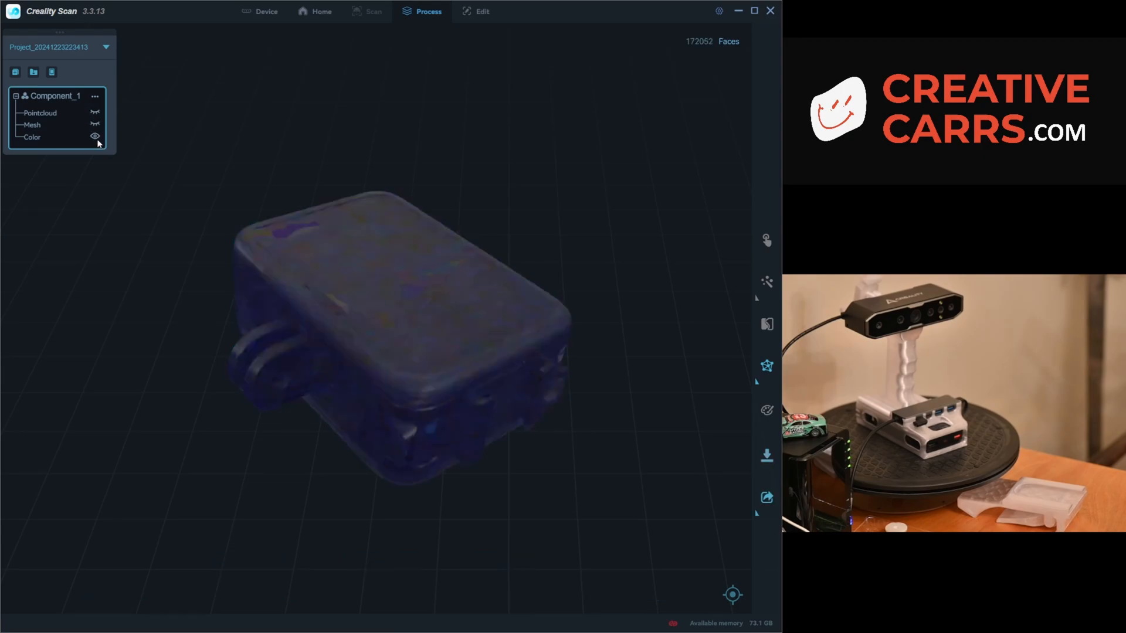